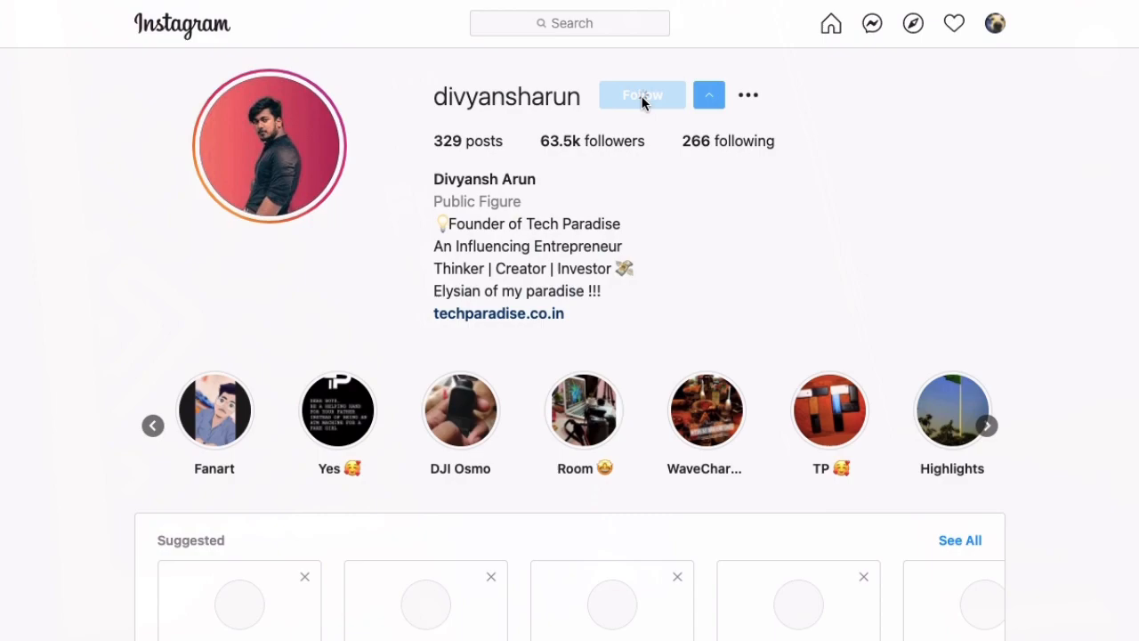
click(642, 95)
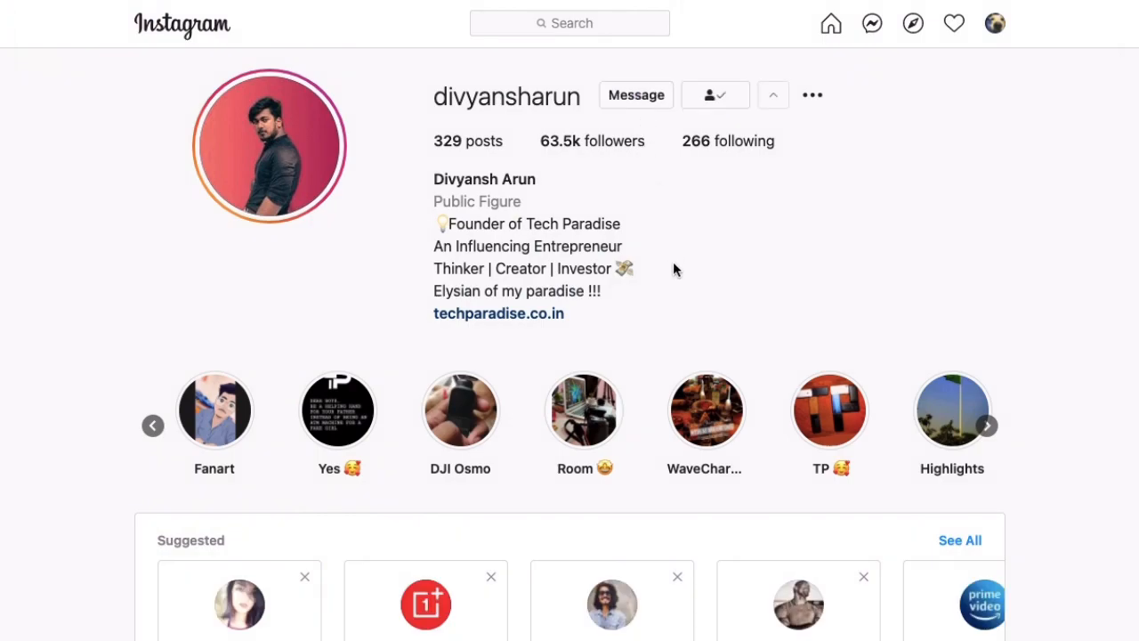